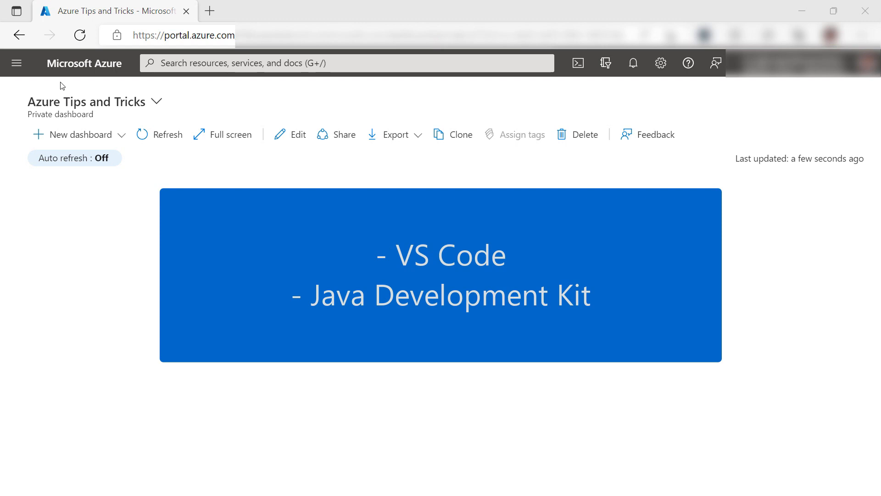
- Open the portal navigation menu over the Azure Tips and Tricks dashboard
{"action": "left_click", "coordinate": [16, 63]}
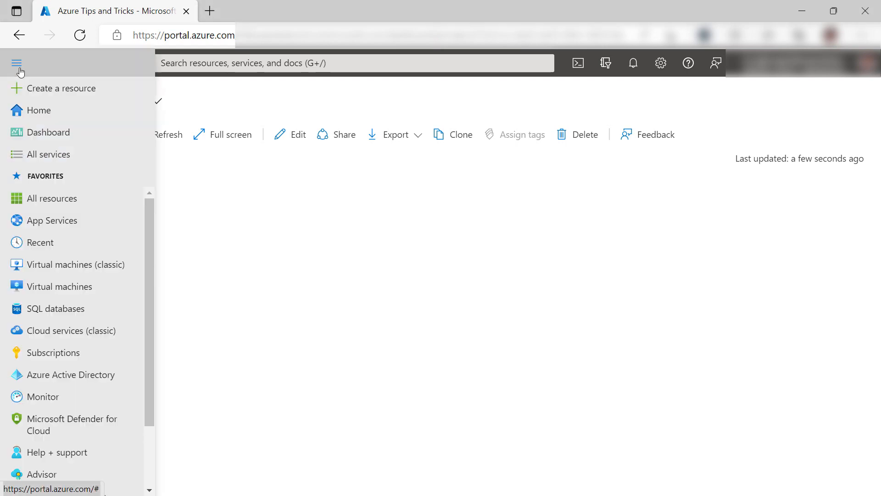
- Find Azure Spring Apps in the marketplace and start creating one
{"action": "left_click", "coordinate": [62, 88]}
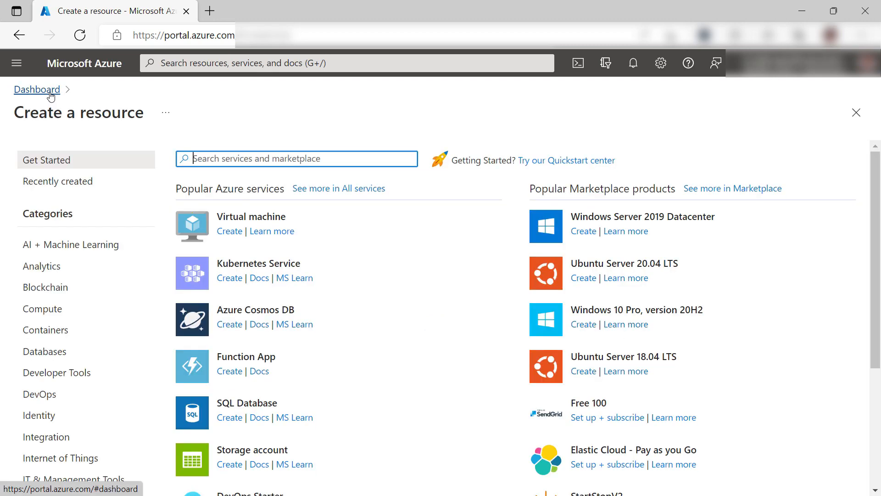
{"action": "type", "text": "spring app"}
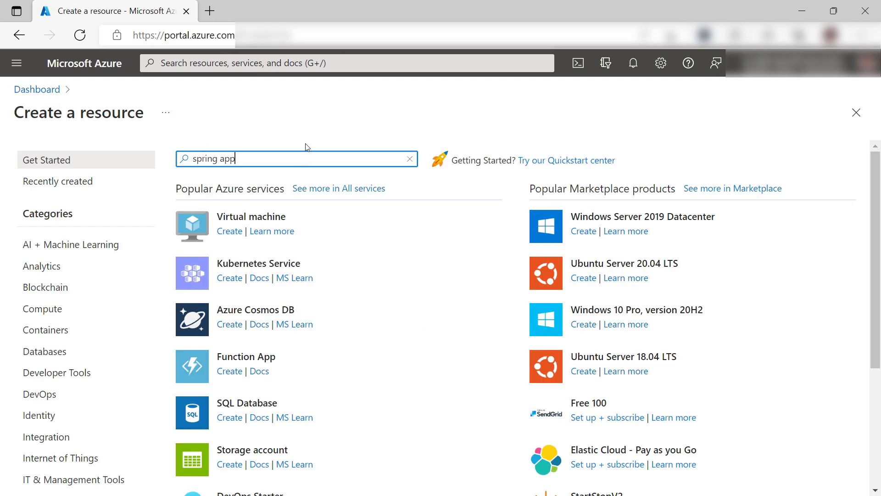
{"action": "type", "text": "Azure Spring Apps"}
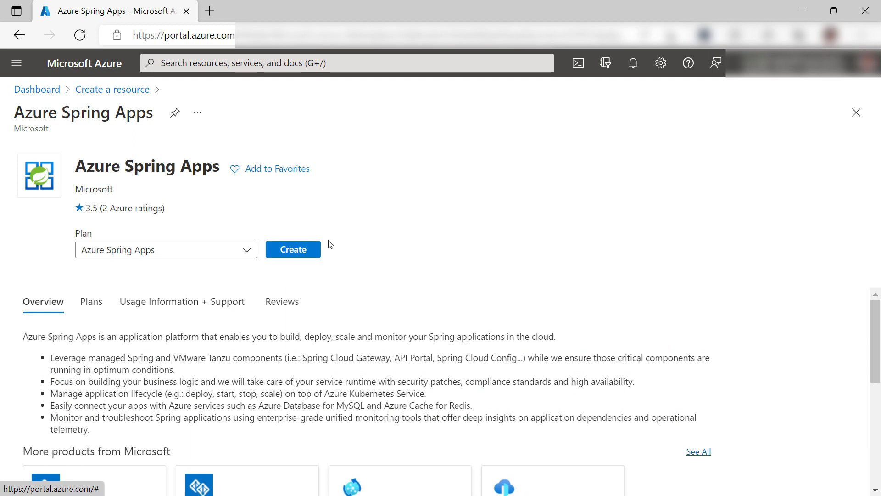
{"action": "left_click", "coordinate": [292, 249]}
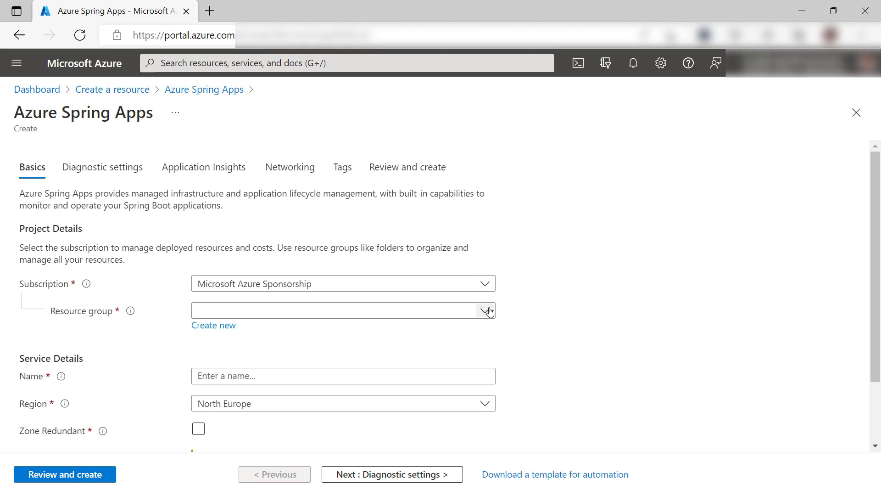
- Set up Spring Apps service microspring in resource group azuretipsandtricks and review it
{"action": "left_click", "coordinate": [343, 310]}
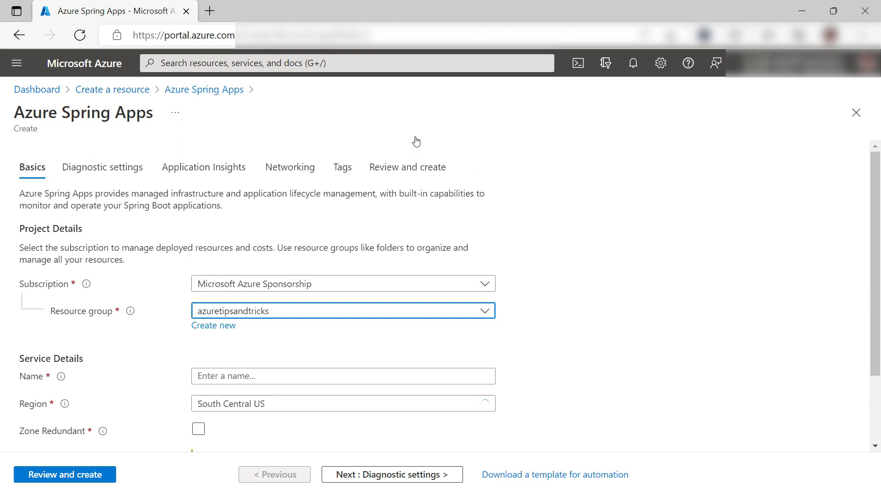
{"action": "left_click", "coordinate": [343, 376]}
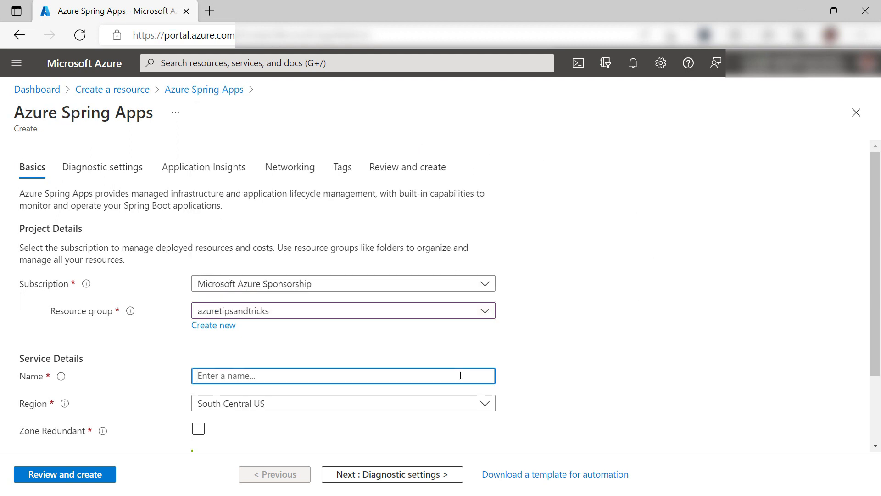
{"action": "type", "text": "microsprin"}
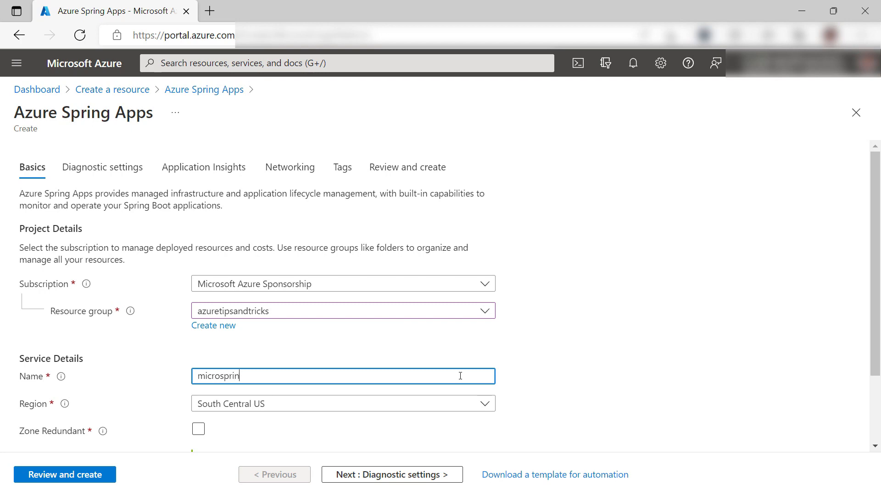
{"action": "scroll", "scroll_direction": "down", "scroll_amount": 3}
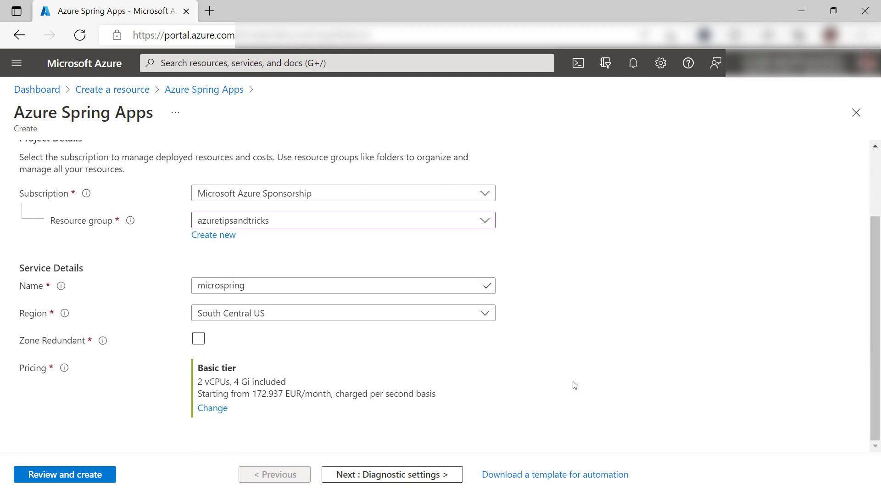
{"action": "left_click", "coordinate": [64, 474]}
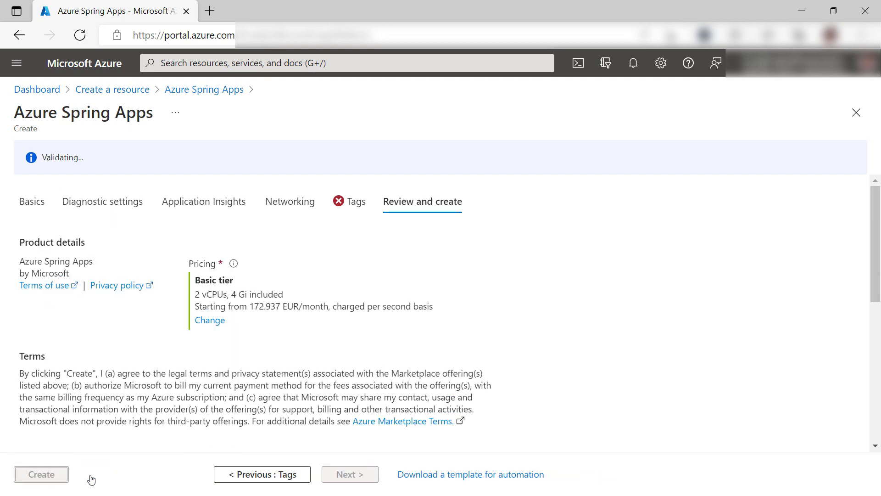
{"action": "left_click", "coordinate": [41, 473]}
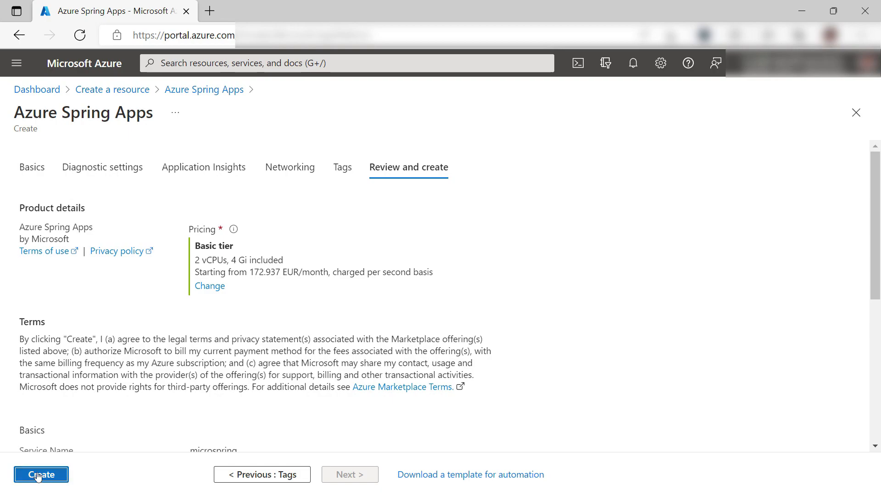
- Create the microspring service and view its empty Apps list
{"action": "left_click", "coordinate": [41, 474]}
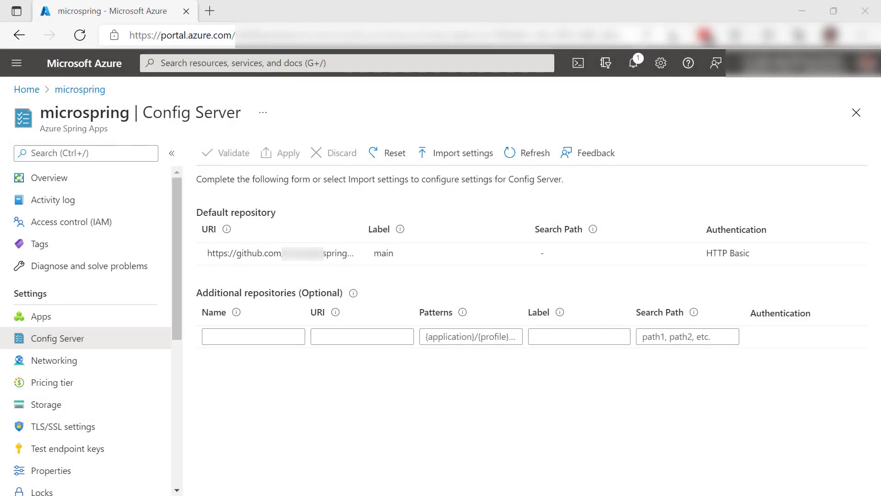
{"action": "mouse_move", "coordinate": [718, 364]}
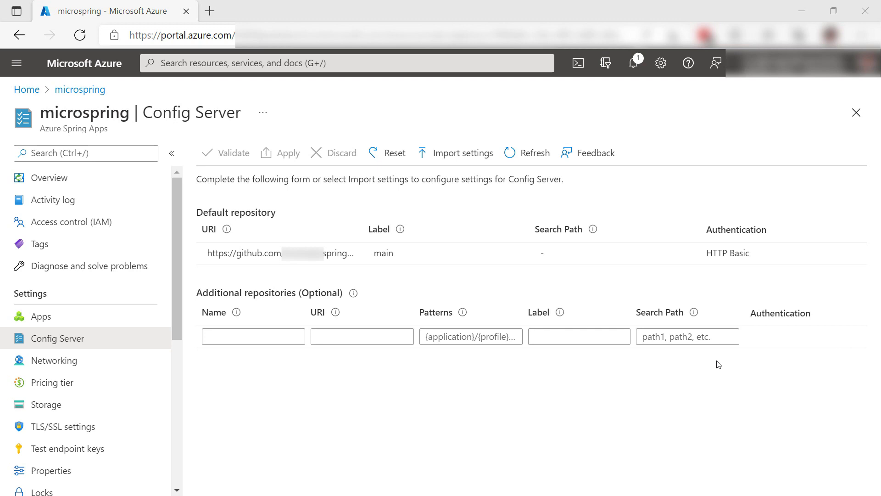
{"action": "left_click", "coordinate": [40, 316]}
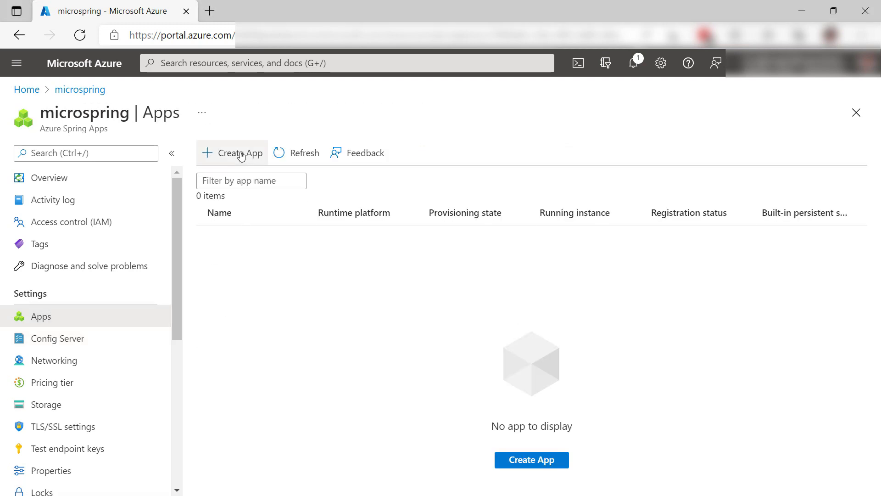
- Add an app named todo-service to microspring with default Java 8 settings
{"action": "left_click", "coordinate": [238, 153]}
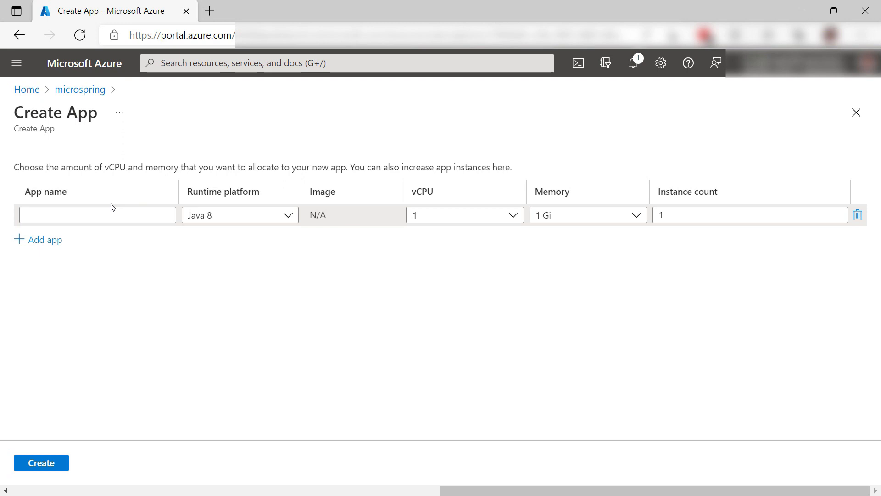
{"action": "type", "text": "todo-service"}
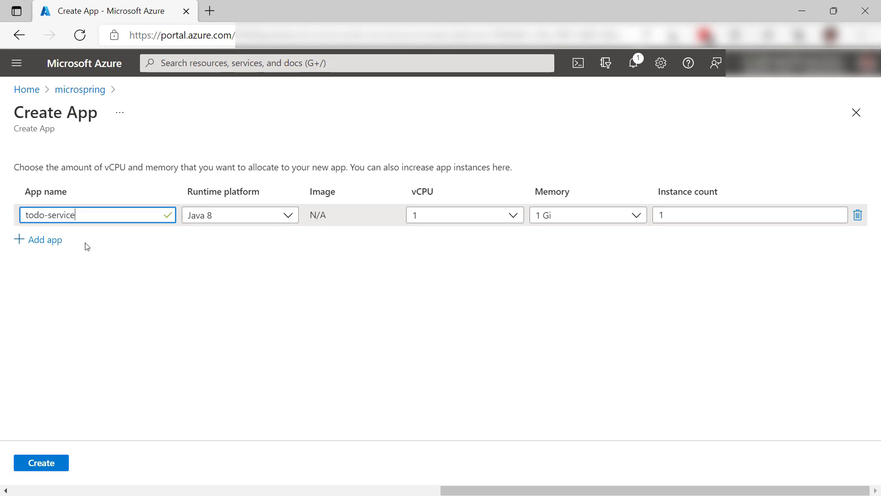
{"action": "mouse_move", "coordinate": [80, 431]}
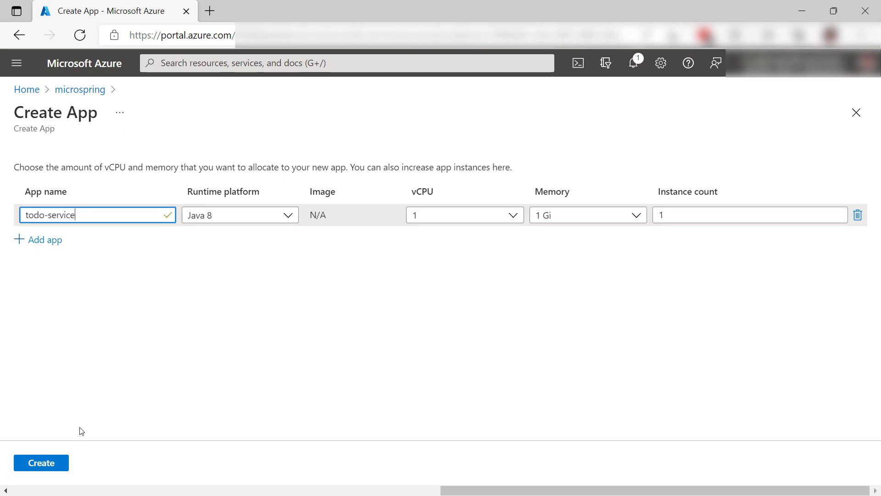
{"action": "left_click", "coordinate": [40, 463]}
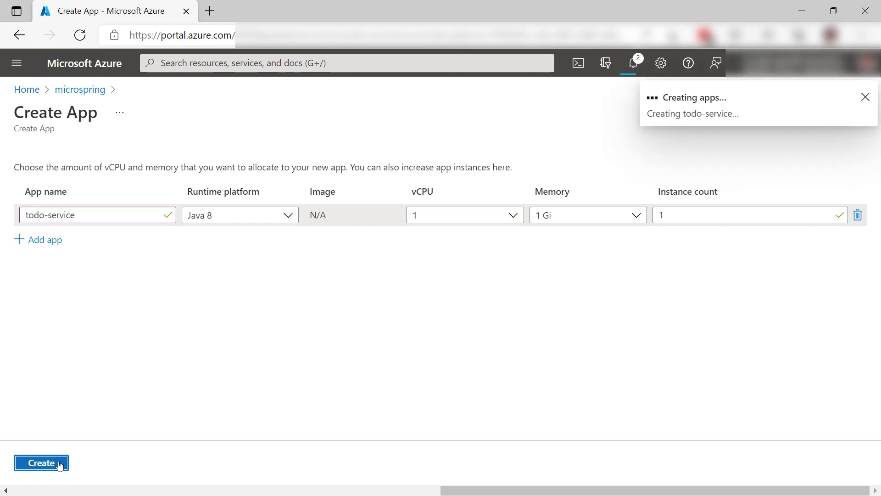
{"action": "left_click", "coordinate": [41, 463]}
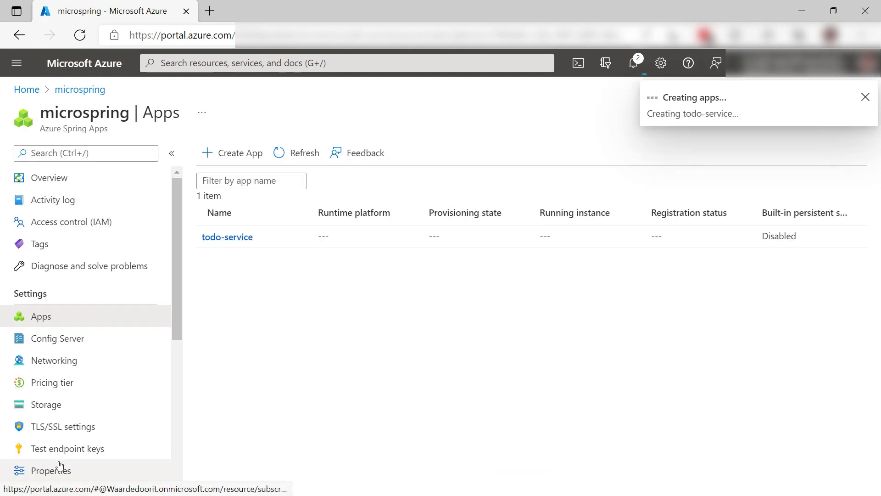
- Find Azure Database for MySQL in the marketplace and choose the single server option
{"action": "left_click", "coordinate": [17, 62]}
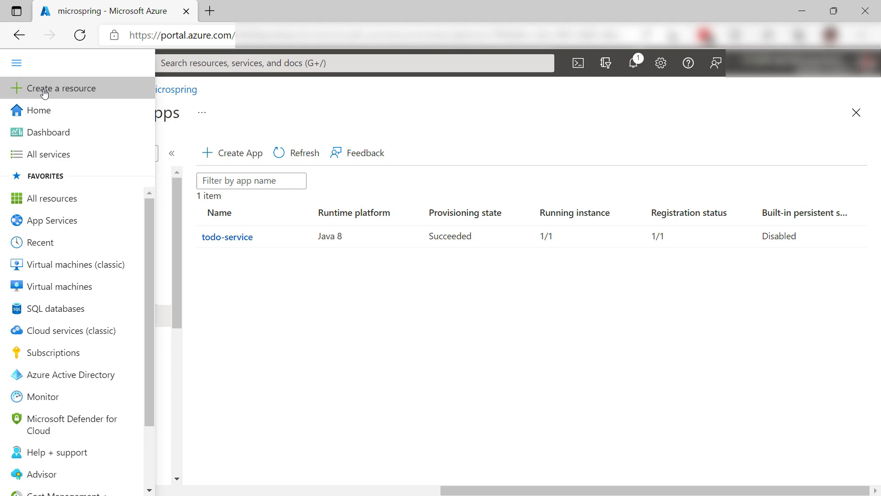
{"action": "left_click", "coordinate": [61, 88]}
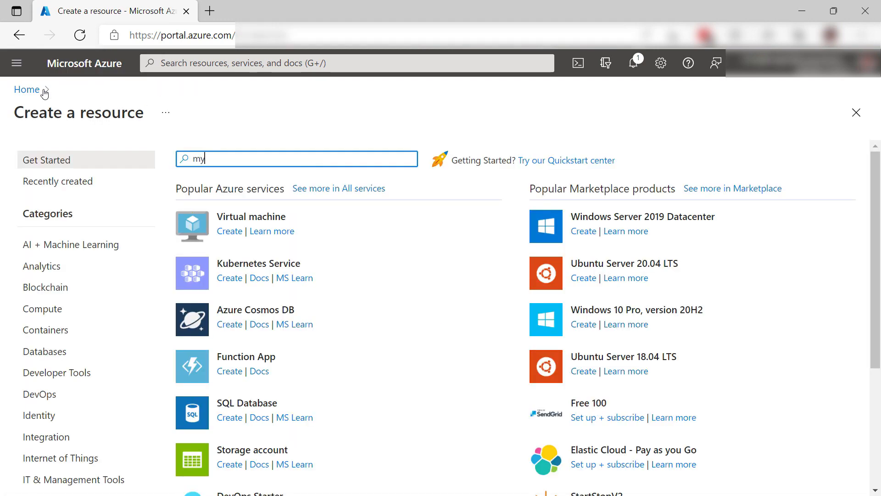
{"action": "type", "text": "sql"}
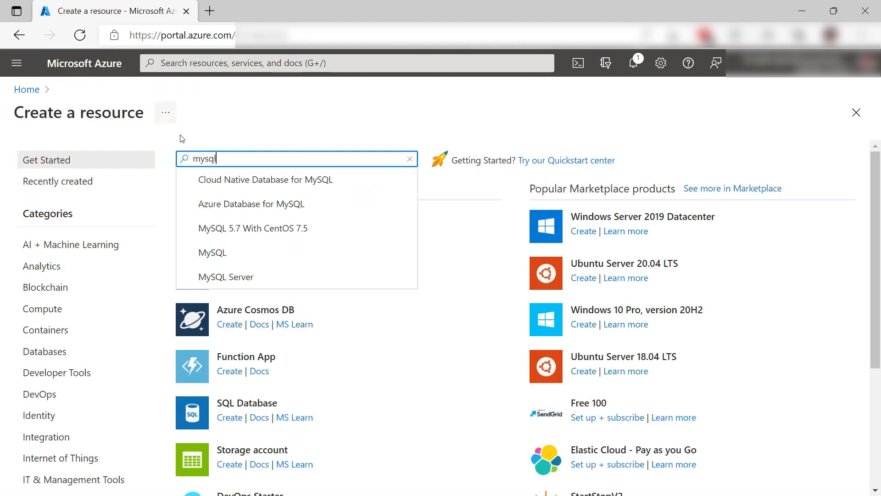
{"action": "left_click", "coordinate": [252, 203]}
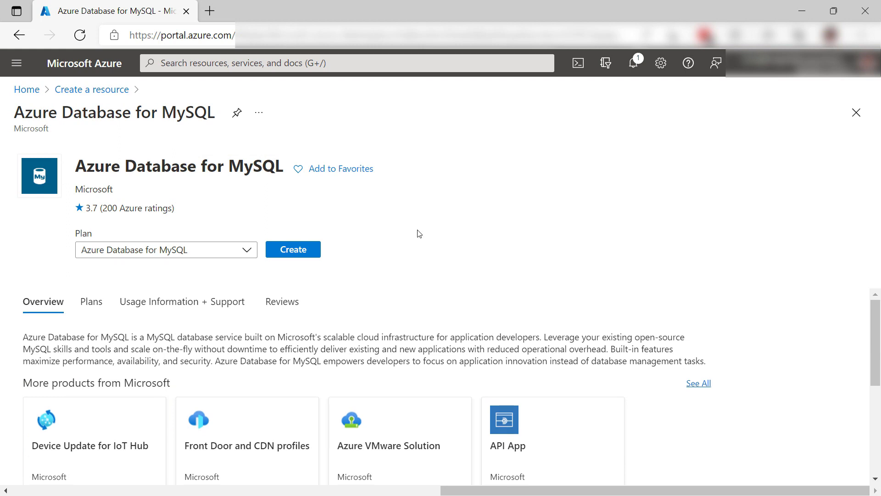
{"action": "left_click", "coordinate": [293, 248]}
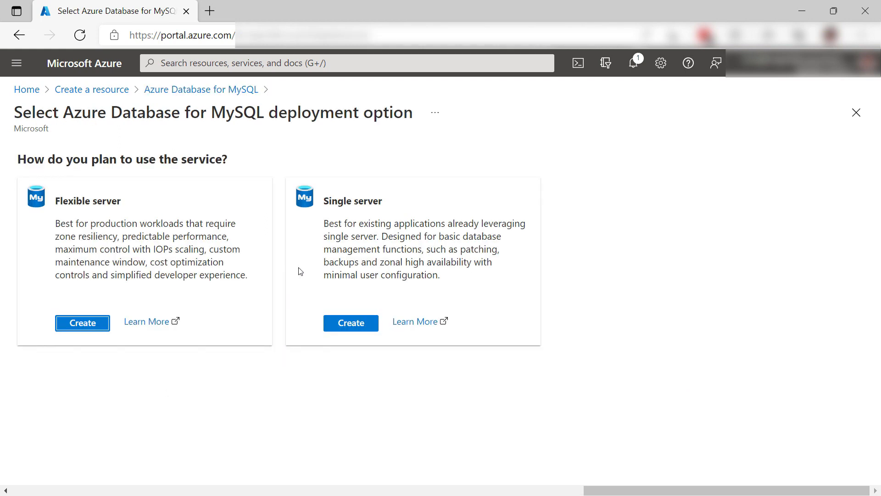
{"action": "mouse_move", "coordinate": [350, 322]}
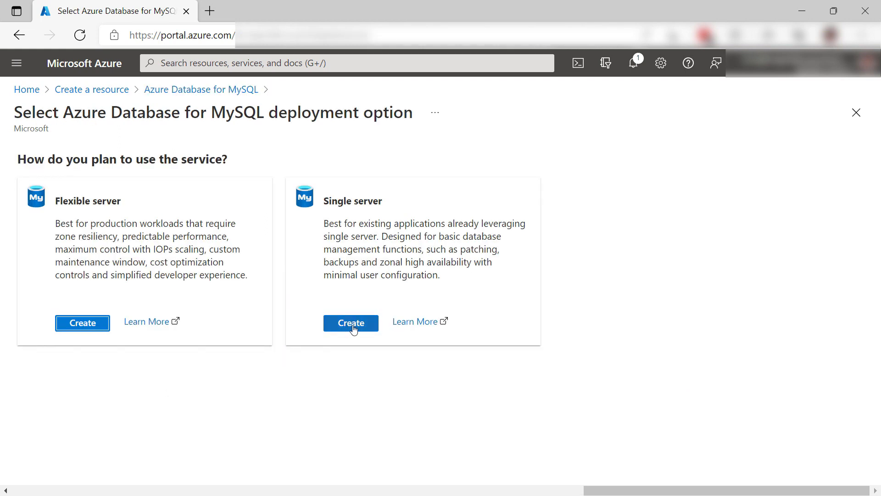
{"action": "left_click", "coordinate": [350, 323]}
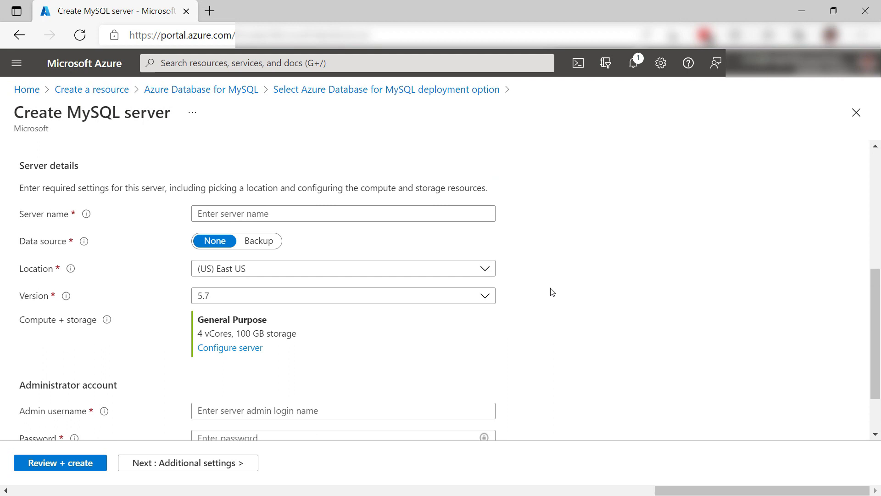
- Create MySQL single server microspring-mysql with admin username spring
{"action": "type", "text": "microspring-mysql"}
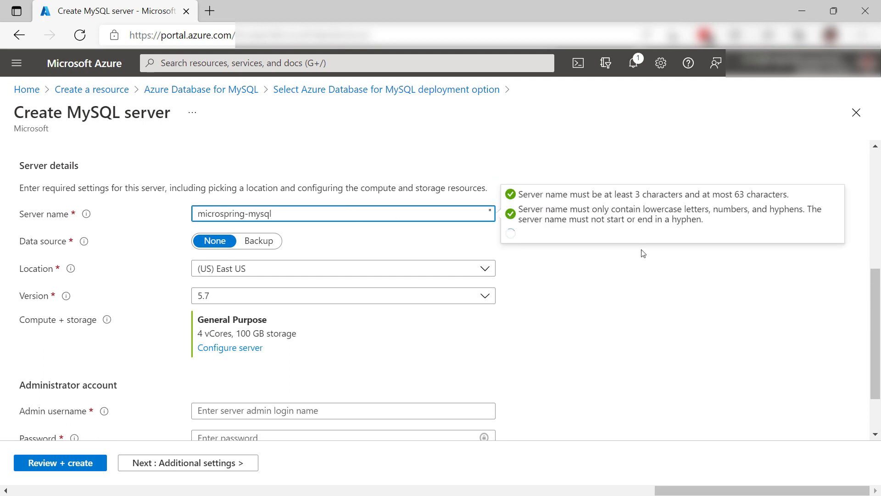
{"action": "type", "text": "spring"}
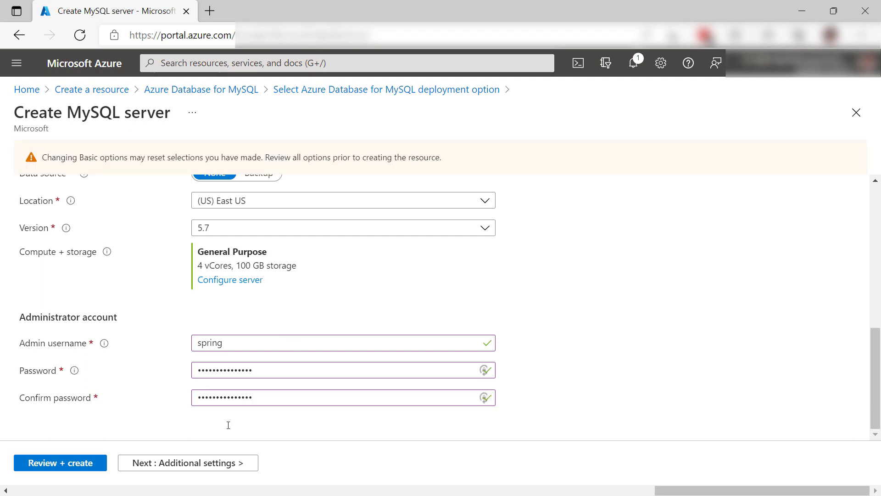
{"action": "left_click", "coordinate": [59, 462]}
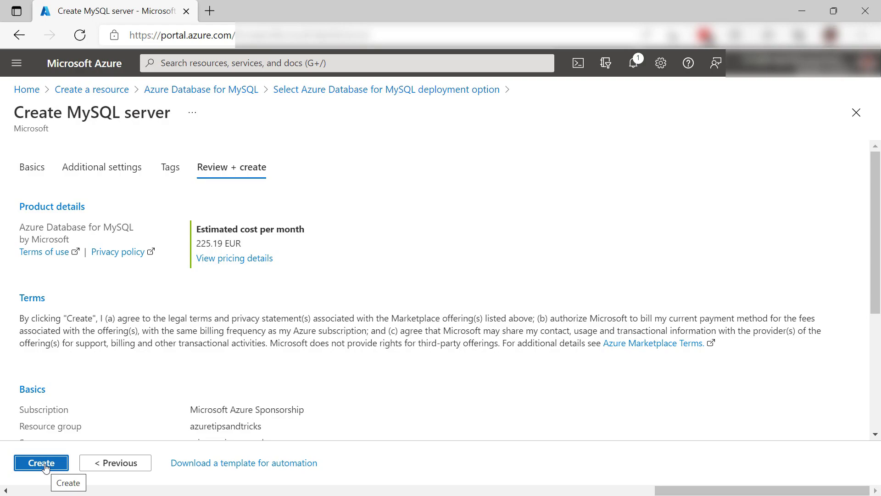
{"action": "left_click", "coordinate": [41, 462]}
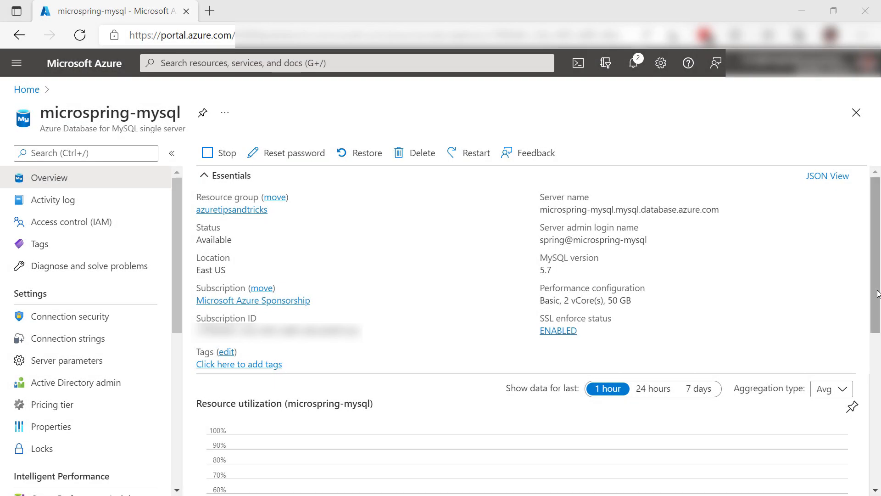
{"action": "mouse_move", "coordinate": [65, 360]}
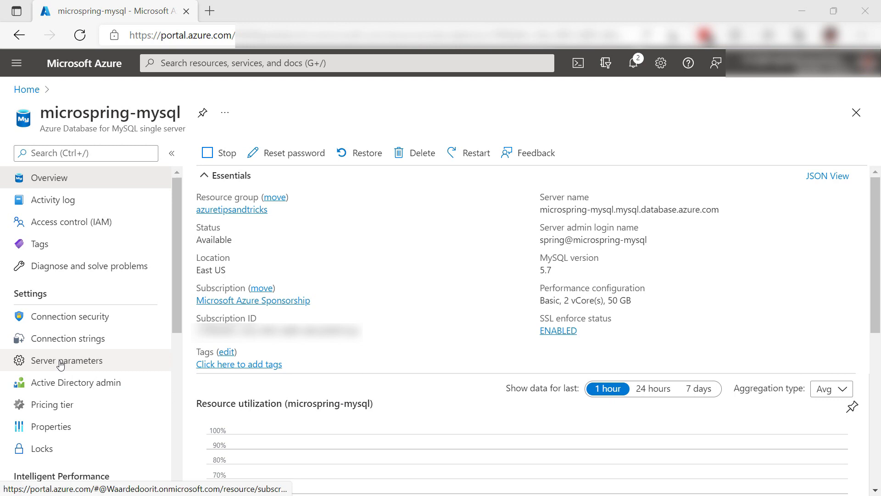
- Allow all IPs 0.0.0.0–255.255.255.255 and Azure services in microspring-mysql's firewall, and save
{"action": "left_click", "coordinate": [72, 316]}
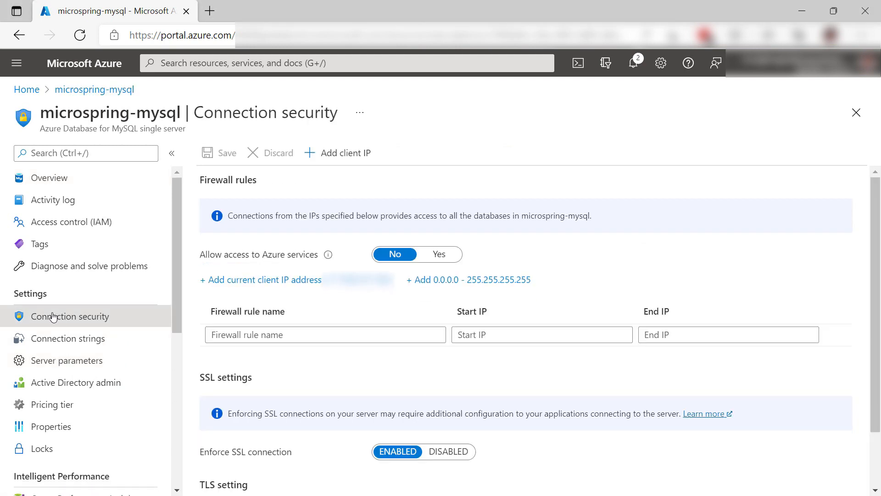
{"action": "mouse_move", "coordinate": [459, 281]}
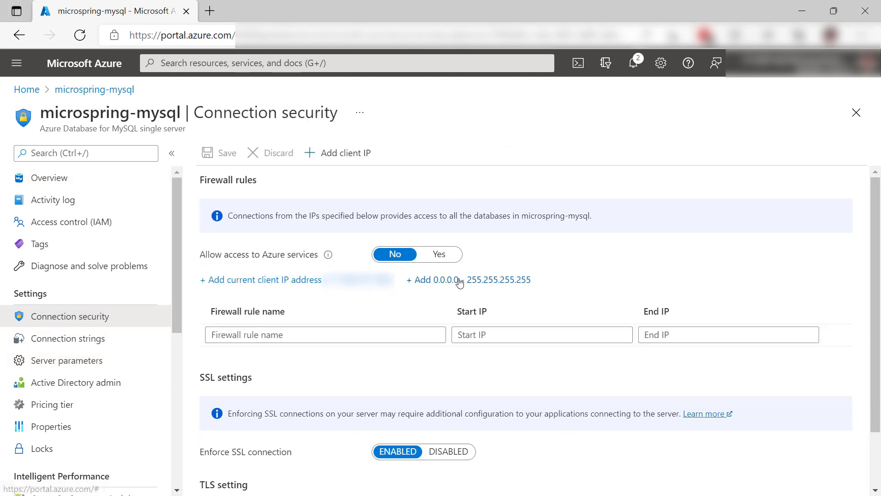
{"action": "left_click", "coordinate": [467, 280]}
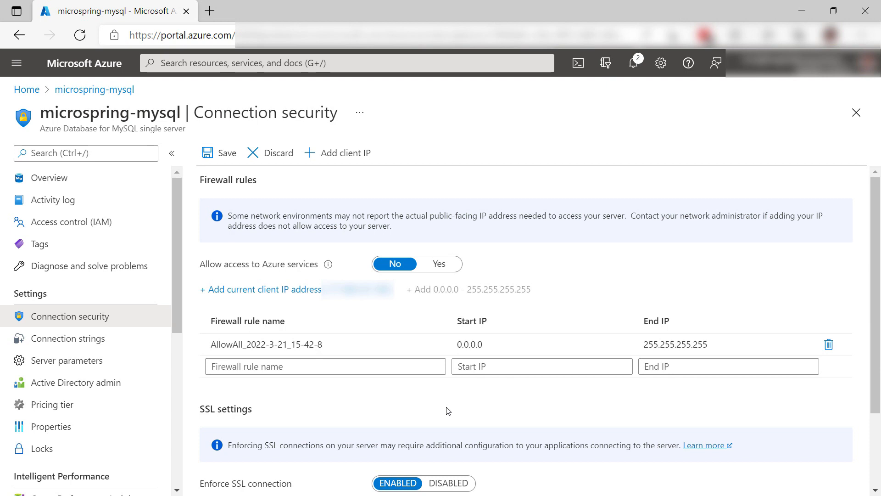
{"action": "mouse_move", "coordinate": [455, 333]}
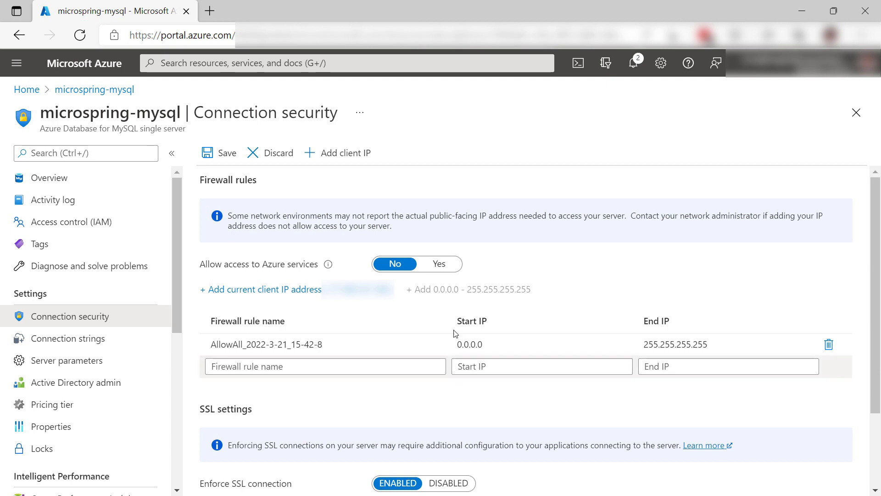
{"action": "left_click", "coordinate": [439, 264]}
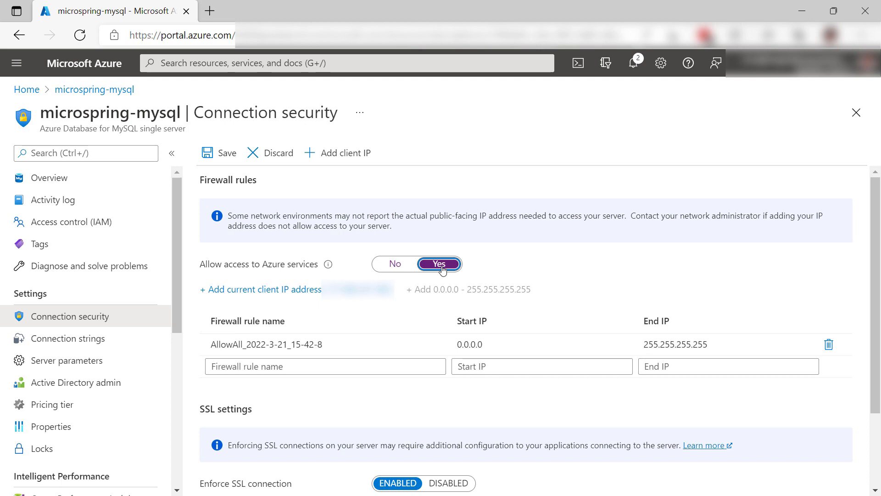
{"action": "left_click", "coordinate": [228, 153]}
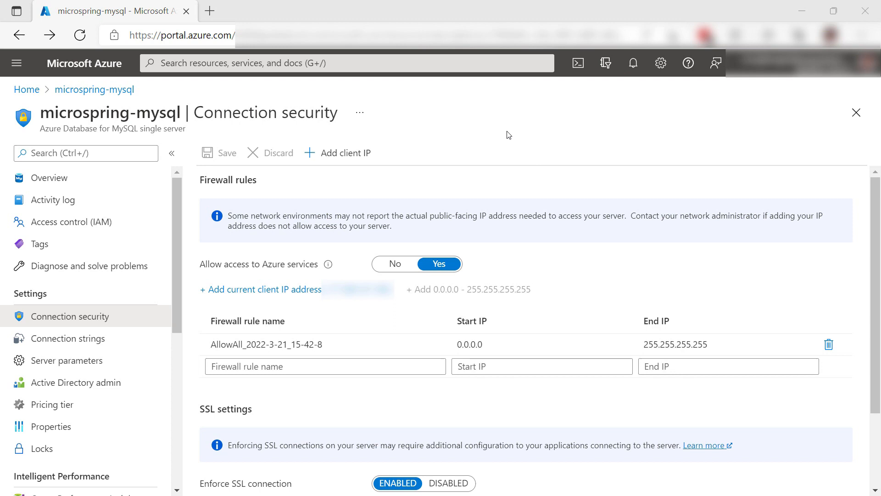
{"action": "left_click", "coordinate": [578, 63]}
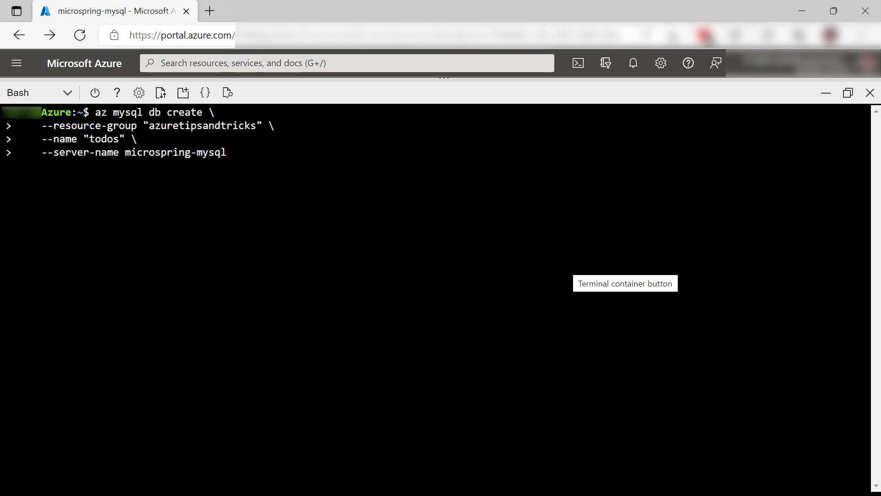
- Run az mysql db create to make the todos database on microspring-mysql
{"action": "key", "text": "Return"}
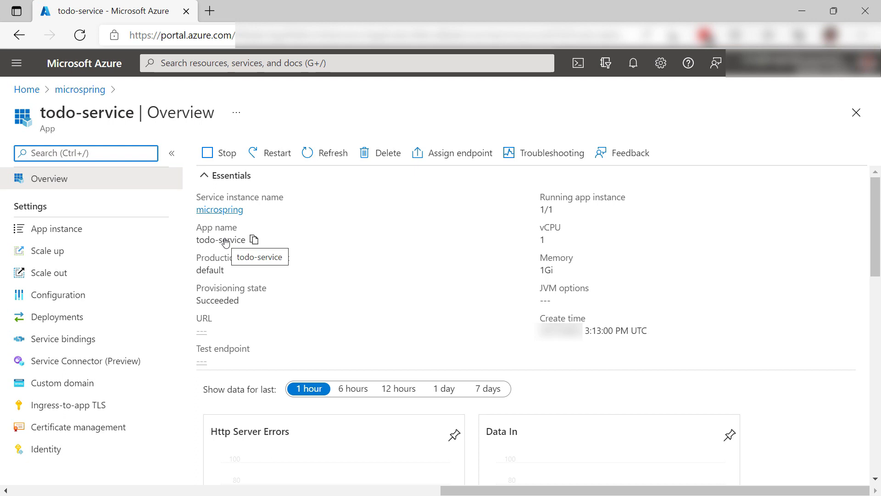
- Bind todo-service to microspring-mysql's todos database as todos-mysql, user spring@microspring-mysql
{"action": "left_click", "coordinate": [64, 338]}
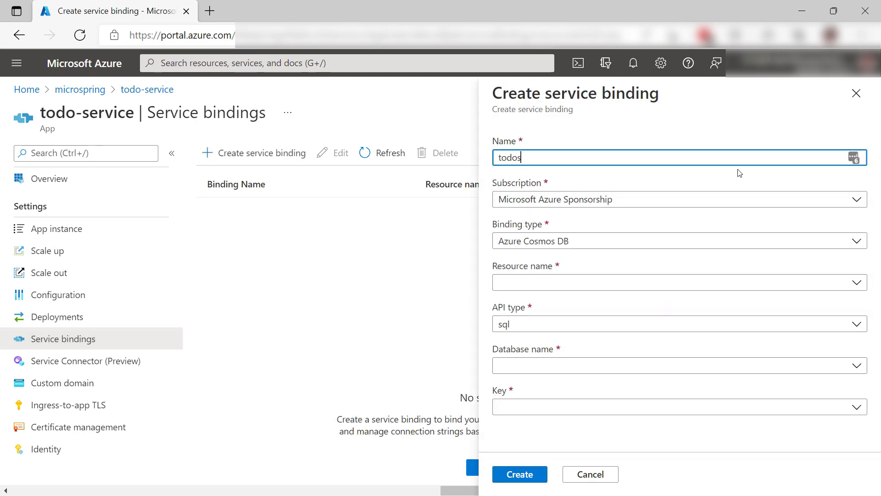
{"action": "type", "text": "-mysql"}
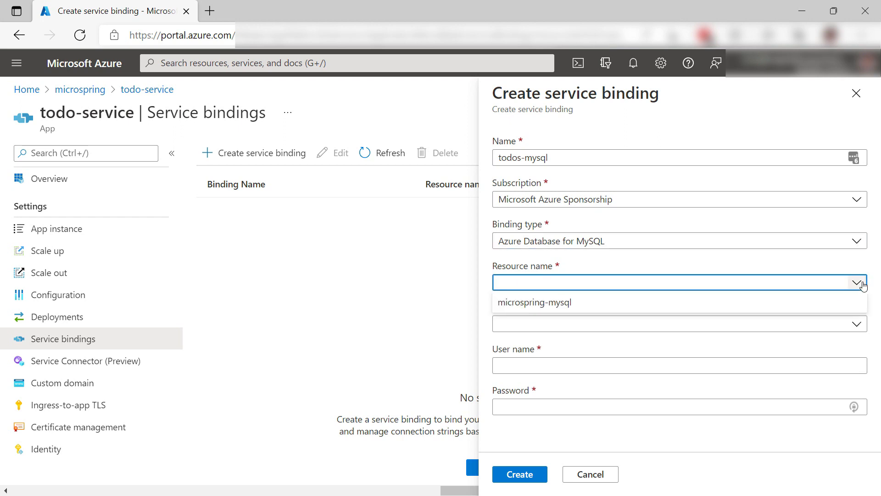
{"action": "left_click", "coordinate": [534, 303]}
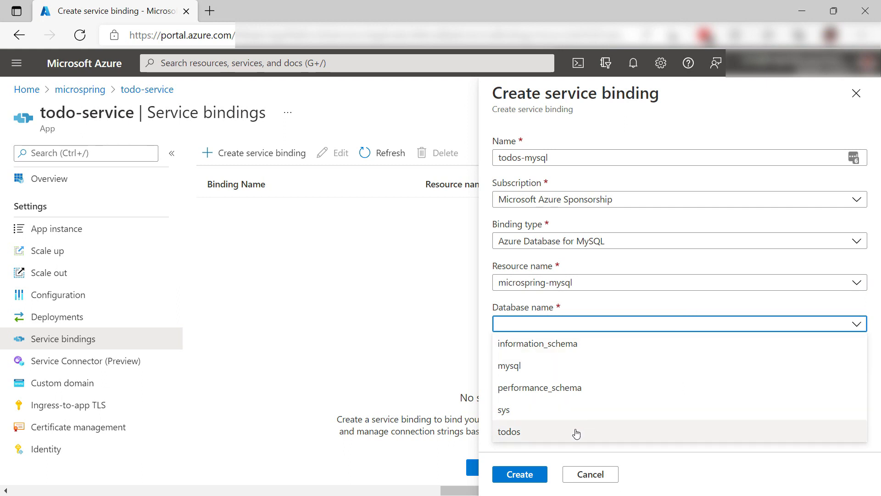
{"action": "left_click", "coordinate": [509, 431]}
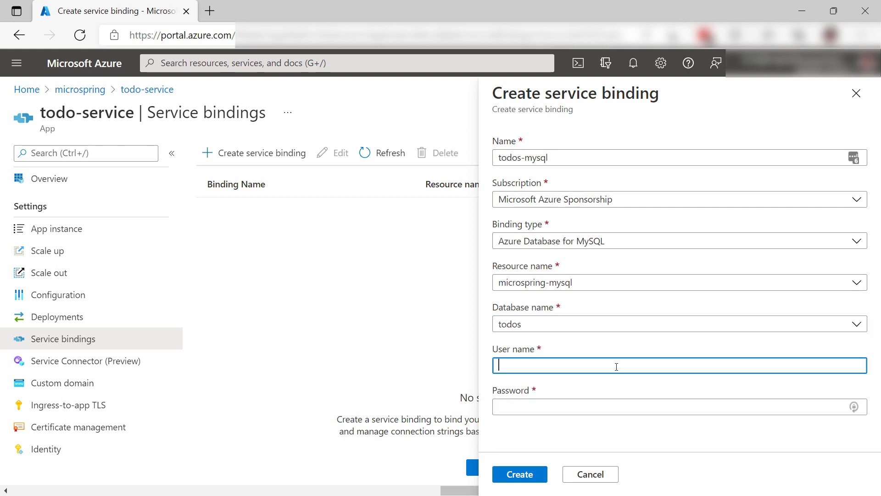
{"action": "type", "text": "spring@microspring-mysql"}
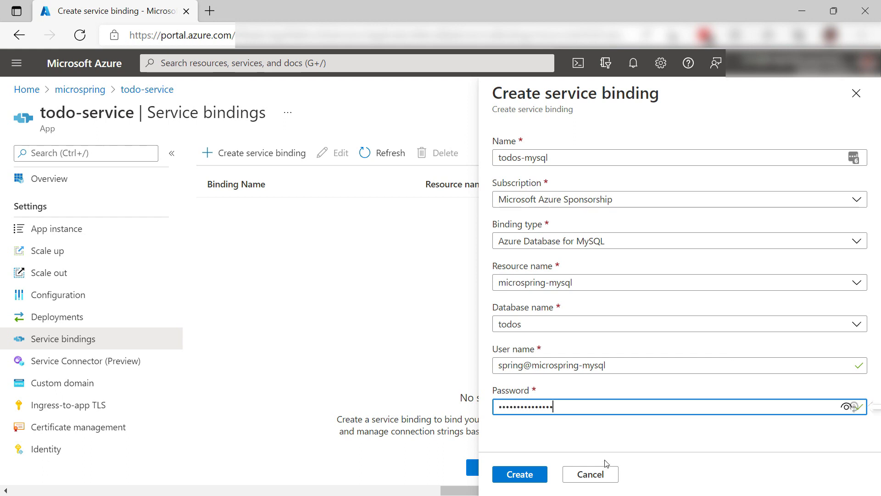
{"action": "left_click", "coordinate": [519, 474]}
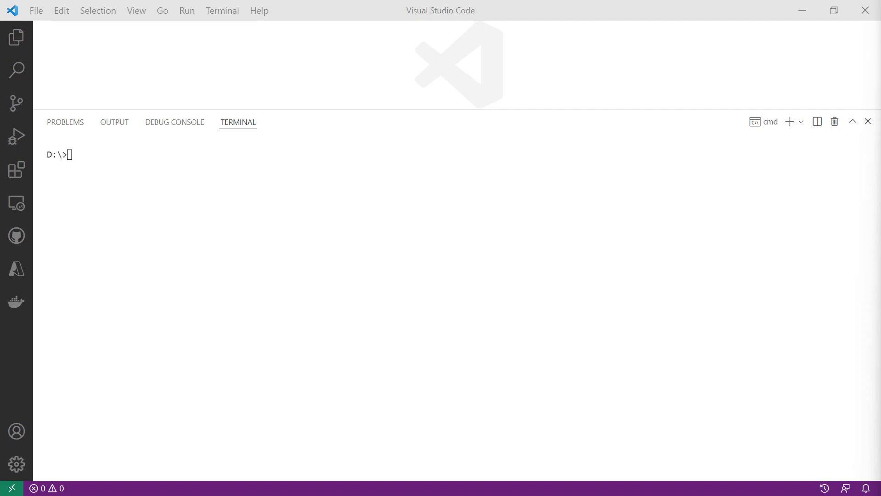
{"action": "mouse_move", "coordinate": [253, 184]}
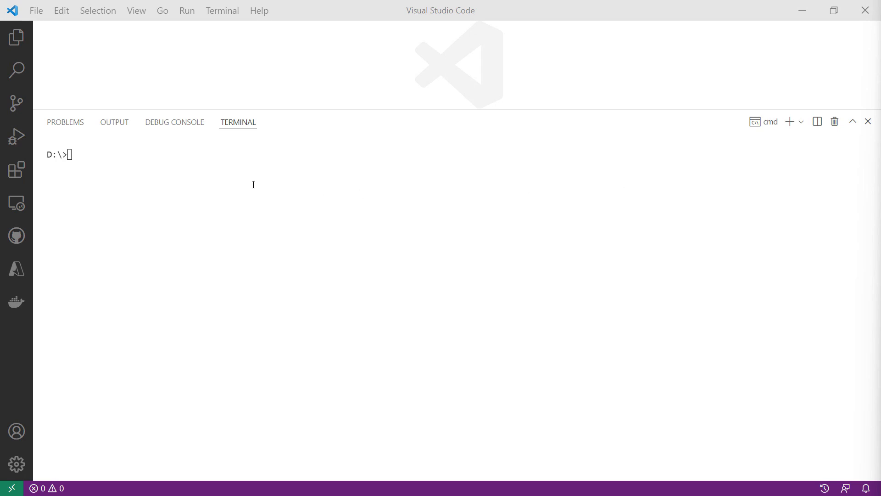
- Download and extract the todo-service Spring Boot starter (web, mysql, data-jpa) into D:\ with curl
{"action": "type", "text": "curl https://start.spring.io/starter.tgz -d dependencies=web,mysql,data-jpa,cloud-eureka,cloud-config-client -d baseDir=todo-service -d bootVersion=2.3.6.RELEASE -d javaVersion=1.8 | tar -xzvf -"}
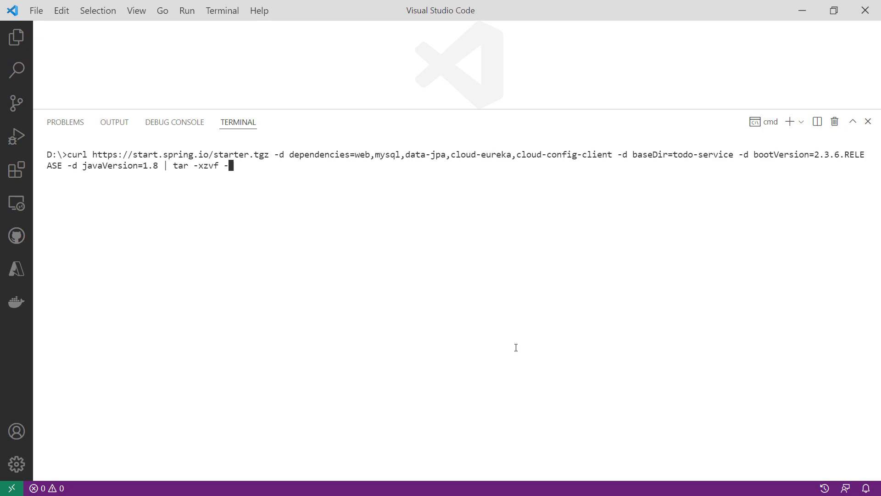
{"action": "key", "text": "Return"}
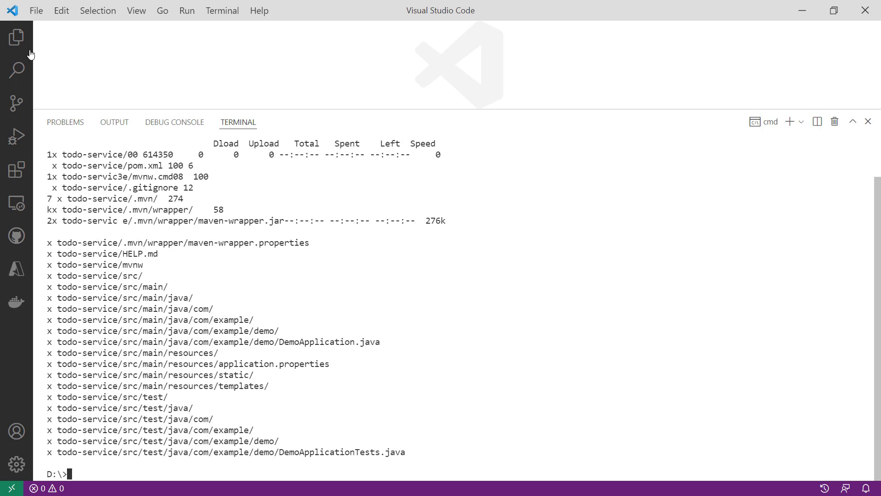
{"action": "left_click", "coordinate": [16, 36]}
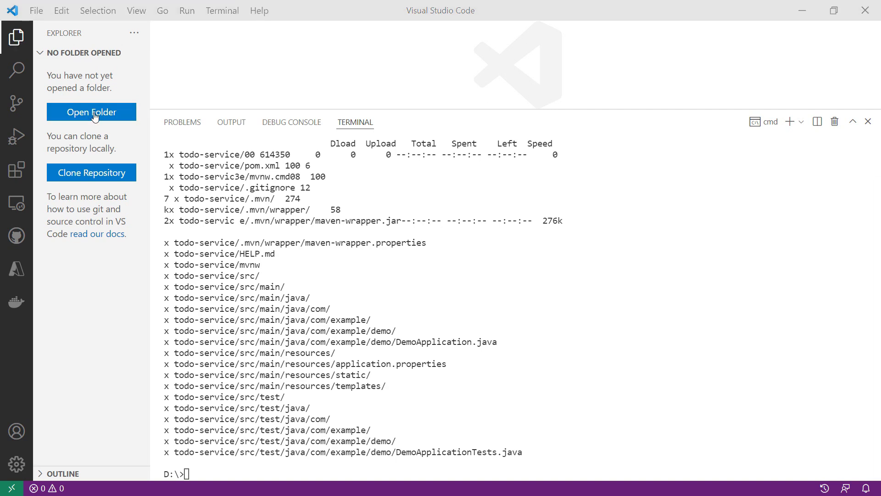
- Open D:\todo-service as the workspace and expand src/main down to DemoApplication.java
{"action": "left_click", "coordinate": [91, 112]}
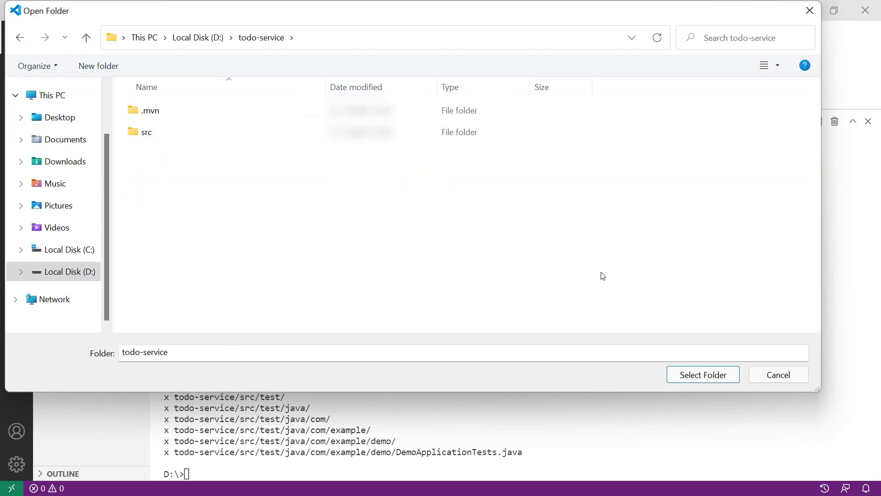
{"action": "left_click", "coordinate": [702, 374]}
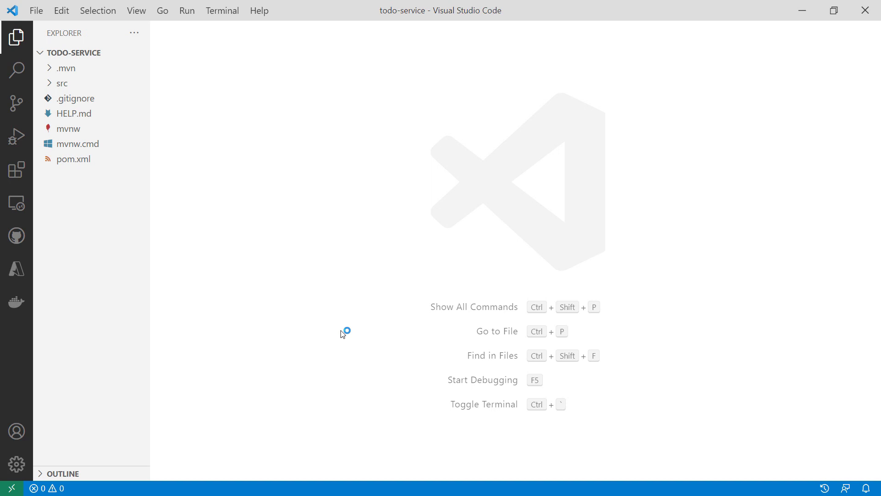
{"action": "left_click", "coordinate": [61, 83]}
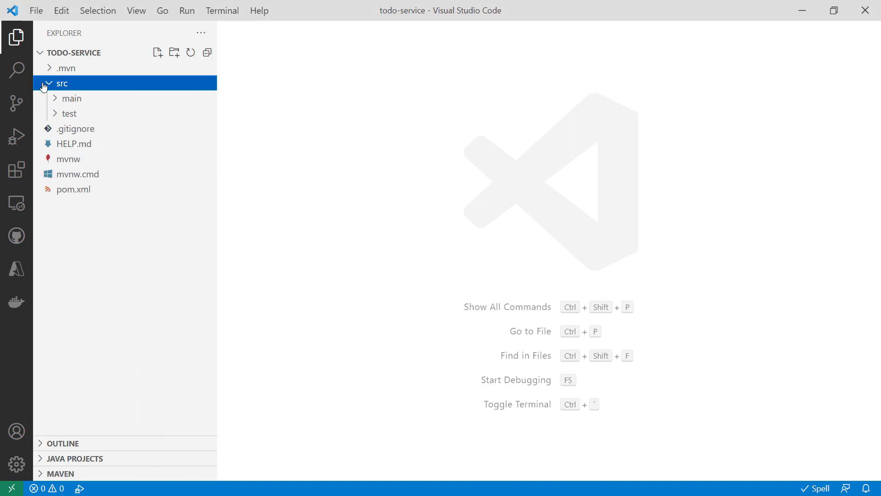
{"action": "left_click", "coordinate": [71, 98]}
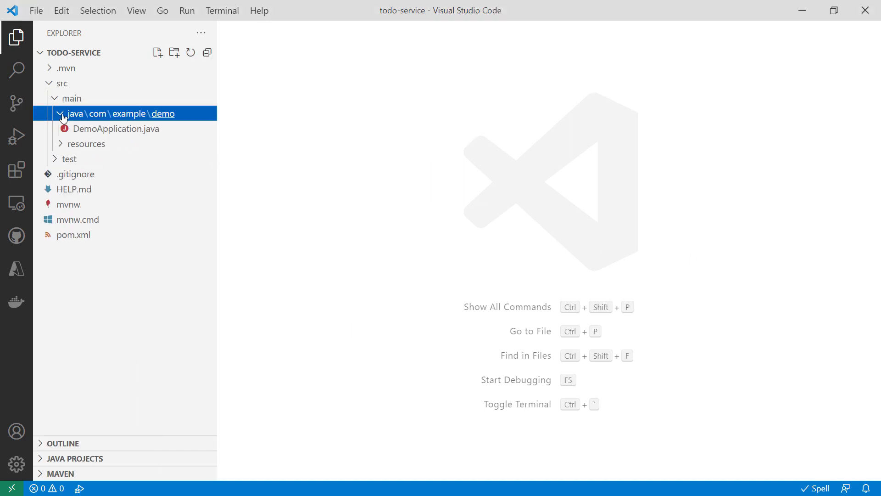
- Create Todo.java and TodoRepository.java in the demo package
{"action": "right_click", "coordinate": [116, 114]}
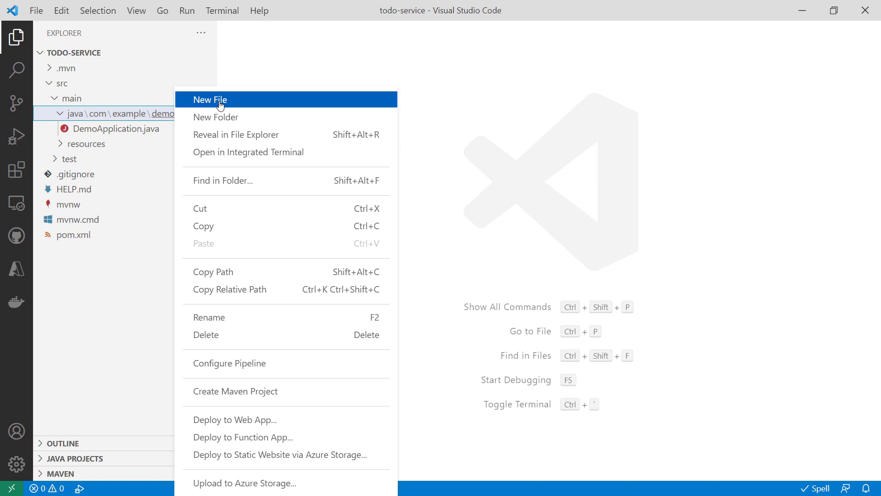
{"action": "left_click", "coordinate": [210, 100]}
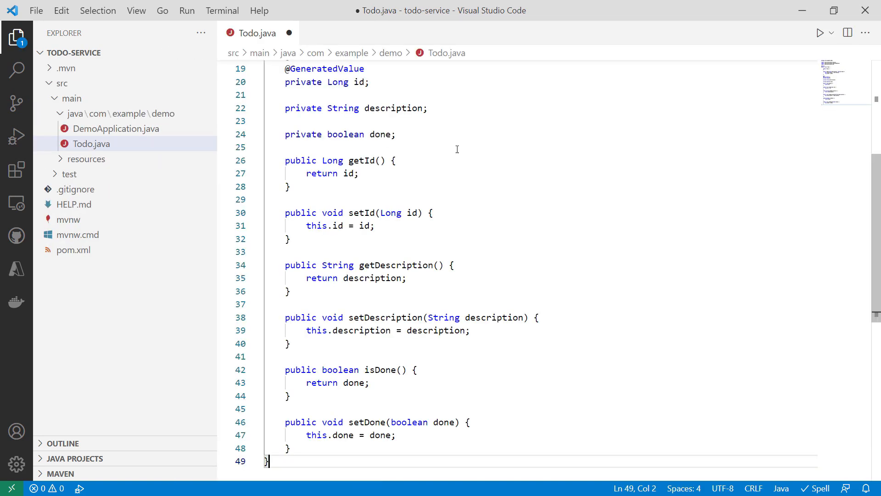
{"action": "scroll", "scroll_direction": "up", "scroll_amount": 3}
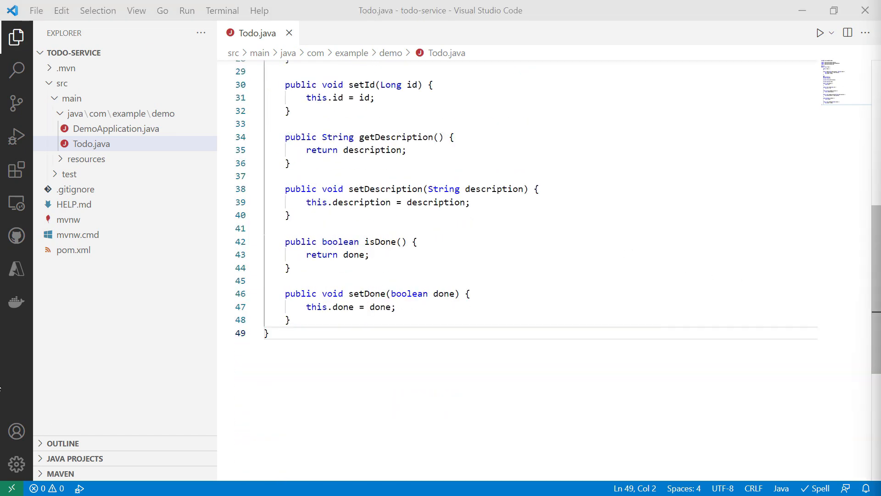
{"action": "right_click", "coordinate": [130, 113]}
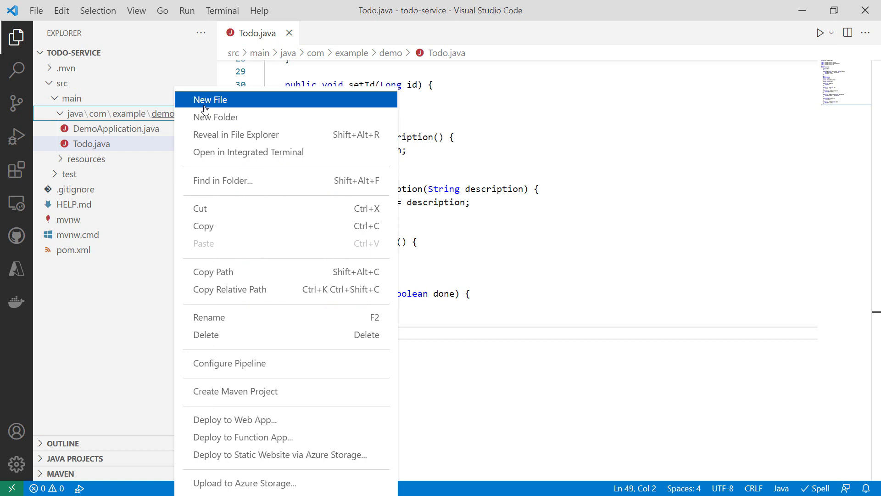
{"action": "left_click", "coordinate": [210, 100]}
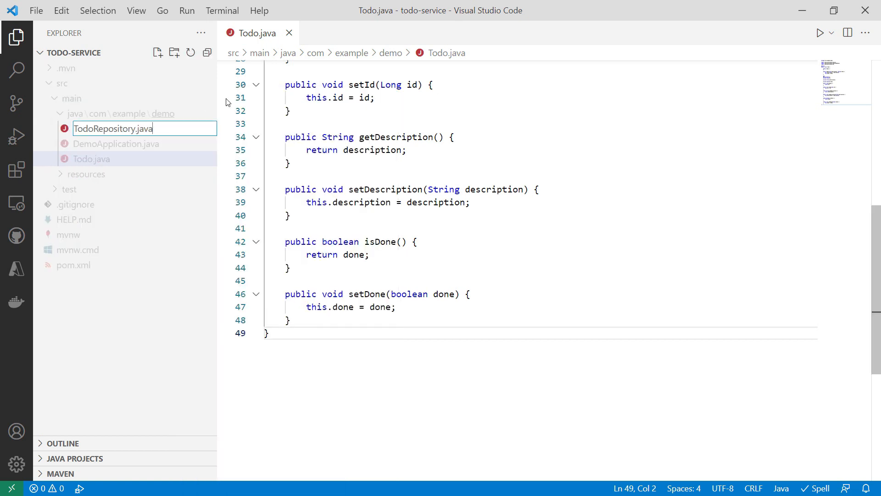
{"action": "key", "text": "Return"}
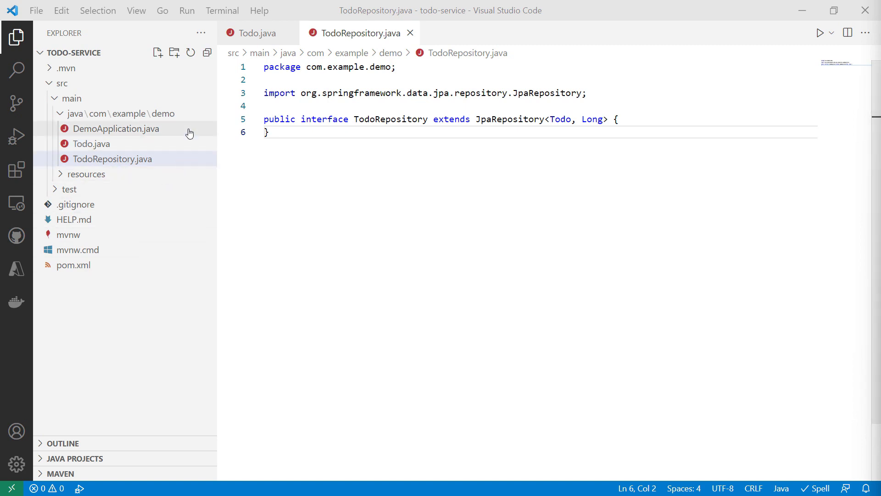
- Create and save TodoController.java in the demo package
{"action": "left_click", "coordinate": [158, 52]}
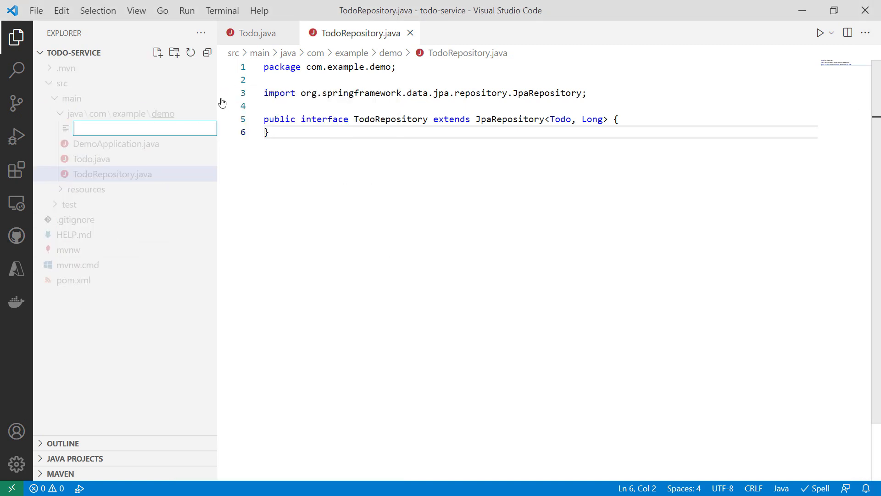
{"action": "type", "text": "TodoController.jav"}
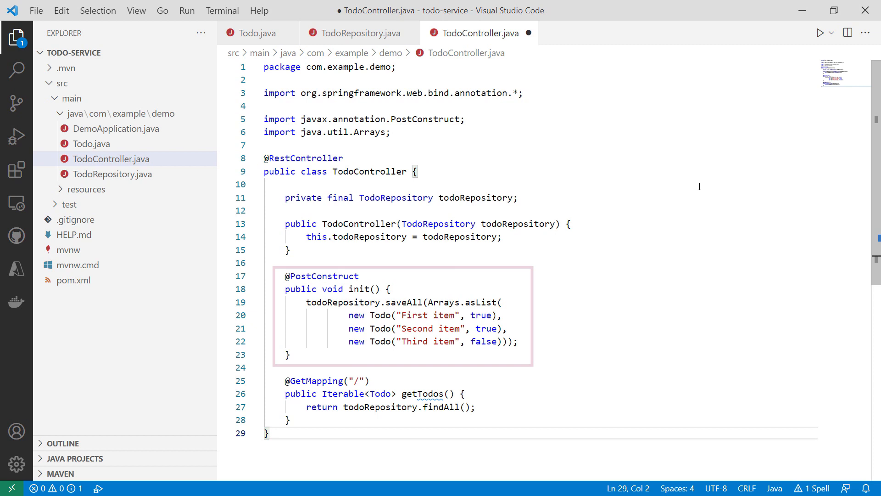
{"action": "key", "text": "ctrl+s"}
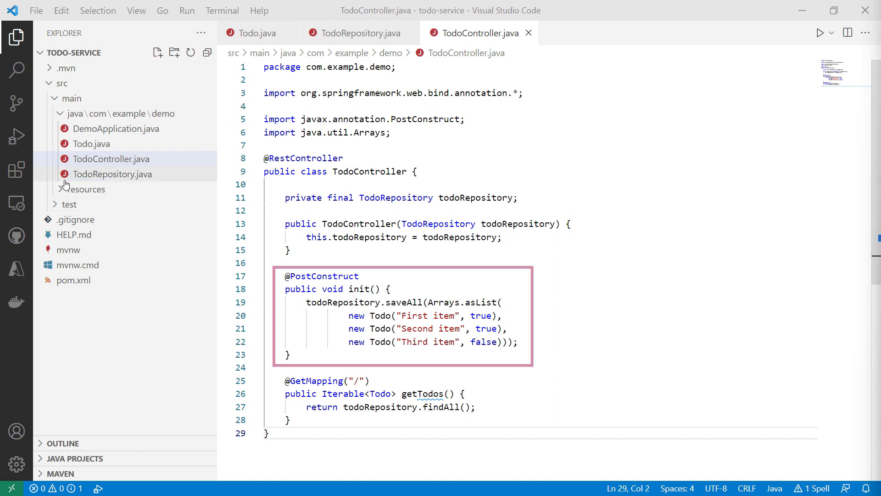
{"action": "left_click", "coordinate": [88, 189]}
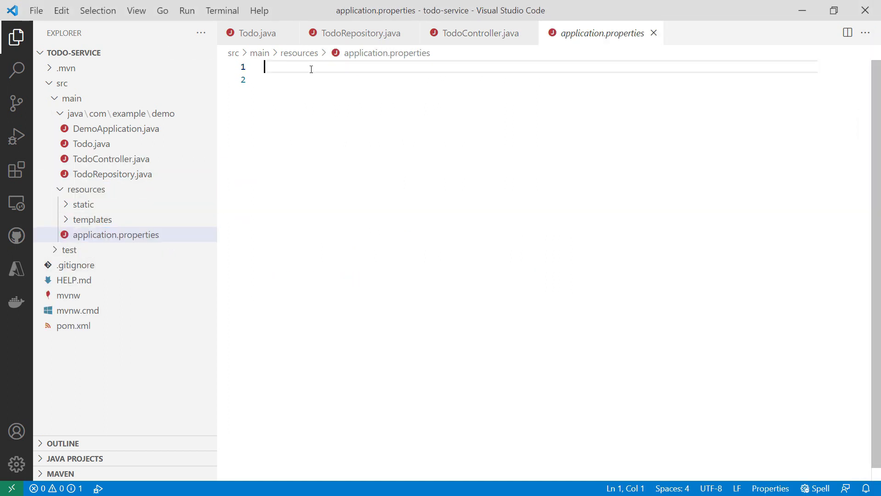
- Add spring.jpa.hibernate.ddl-auto=create-drop to application.properties and save it
{"action": "type", "text": "spring.jpa.hibernate.ddl-auto=create-drop"}
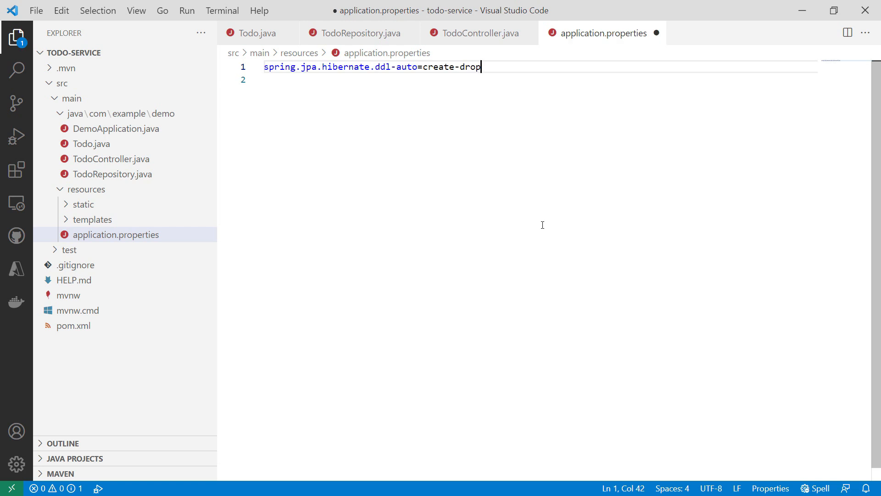
{"action": "key", "text": "ctrl+s"}
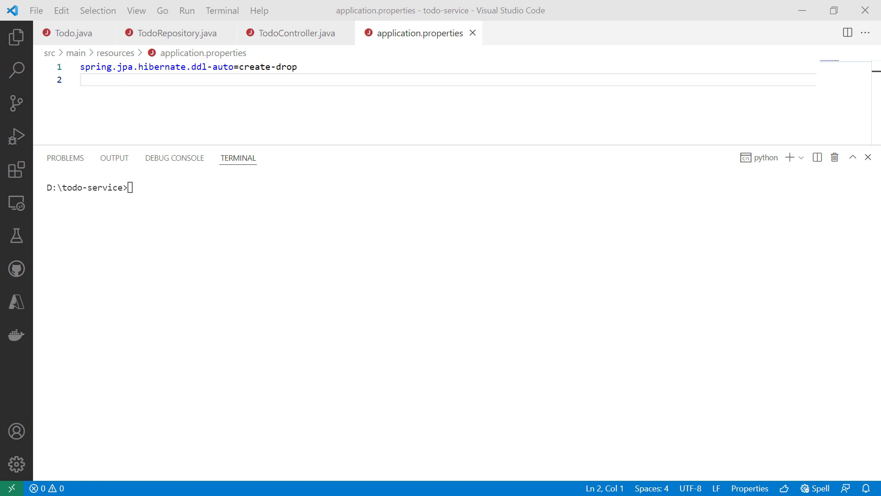
- Build with mvnw -DskipTests, deploy todo-service to microspring, and open its test endpoint
{"action": "type", "text": "mvnw clean package -DskipTests"}
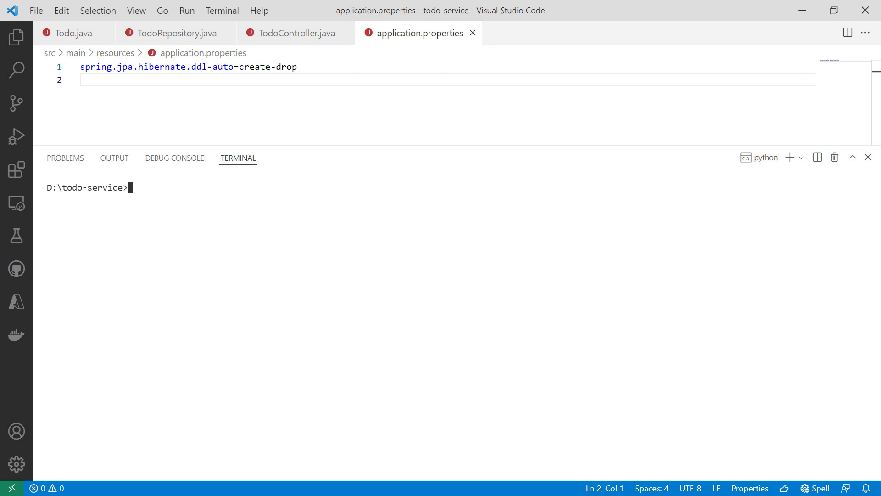
{"action": "type", "text": "az spring app deploy --name todo-service --service \"microspring\" --resource-group \"azuretipsandtricks\" --jar-path target/demo-0.0.1-SNAPSHOT.jar"}
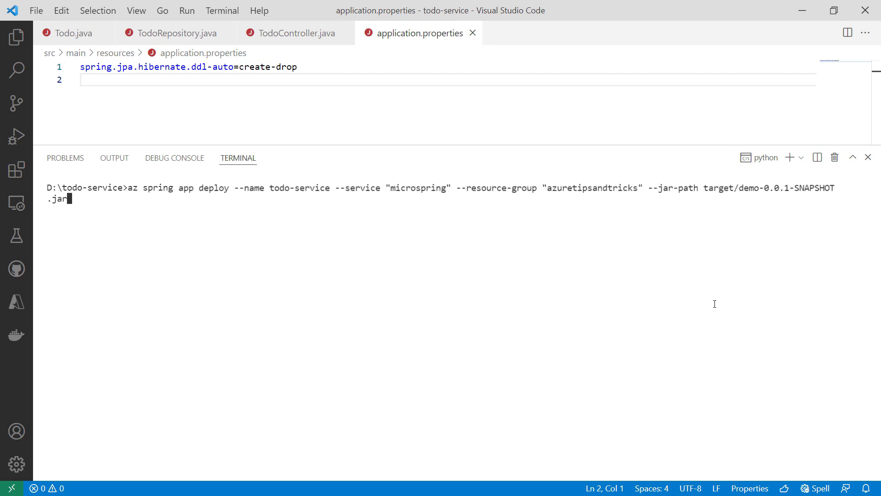
{"action": "key", "text": "Return"}
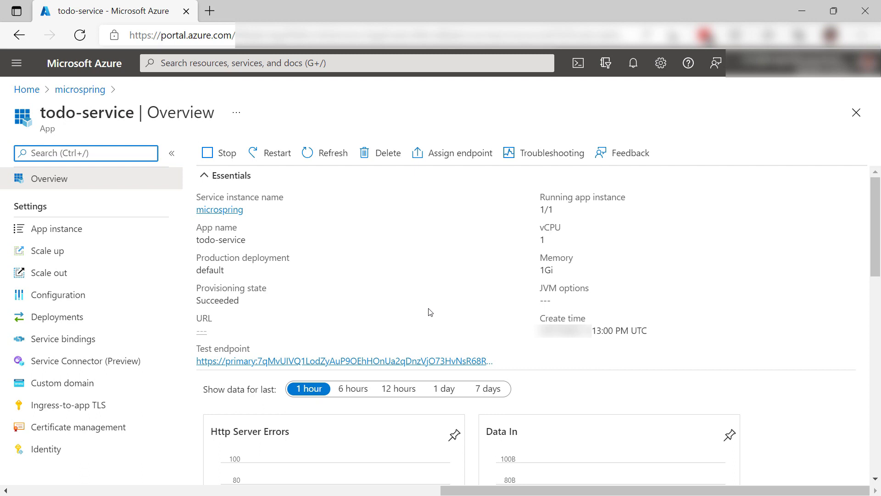
{"action": "left_click", "coordinate": [342, 360]}
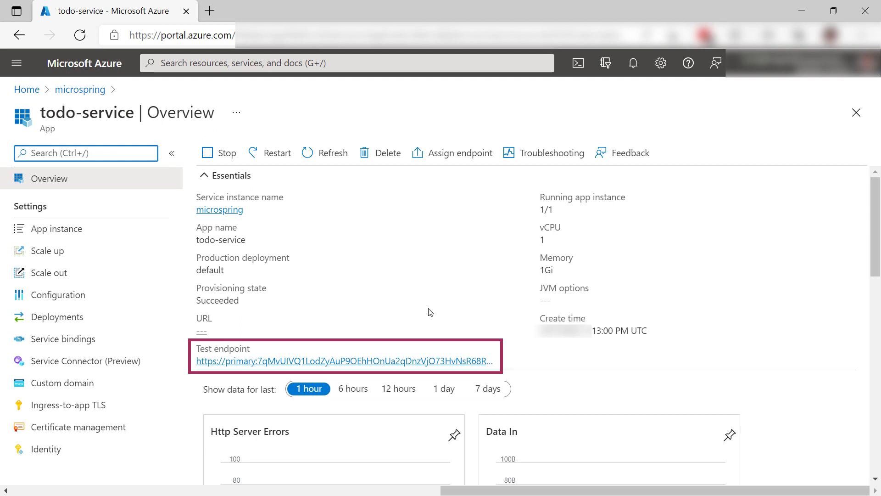
{"action": "left_click", "coordinate": [345, 360]}
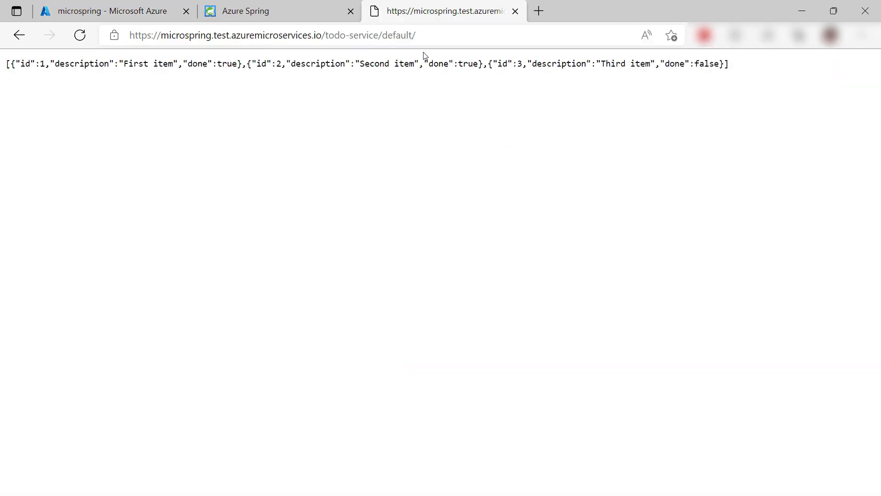
{"action": "mouse_move", "coordinate": [302, 25]}
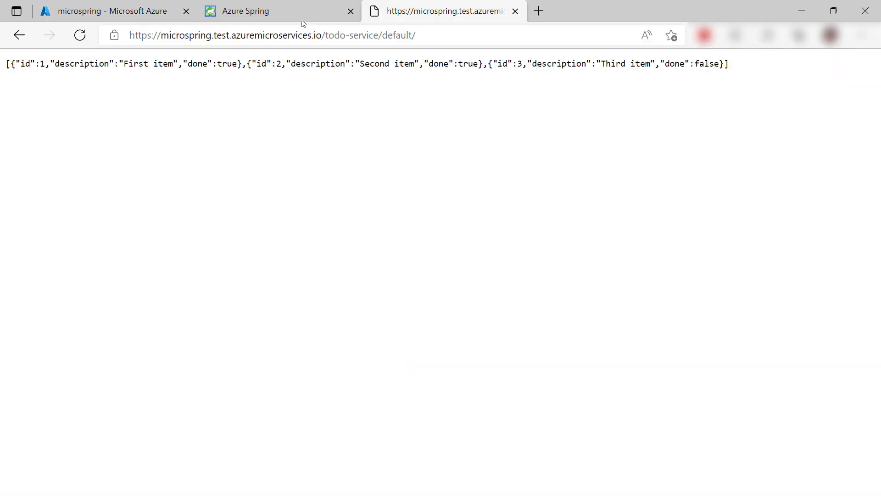